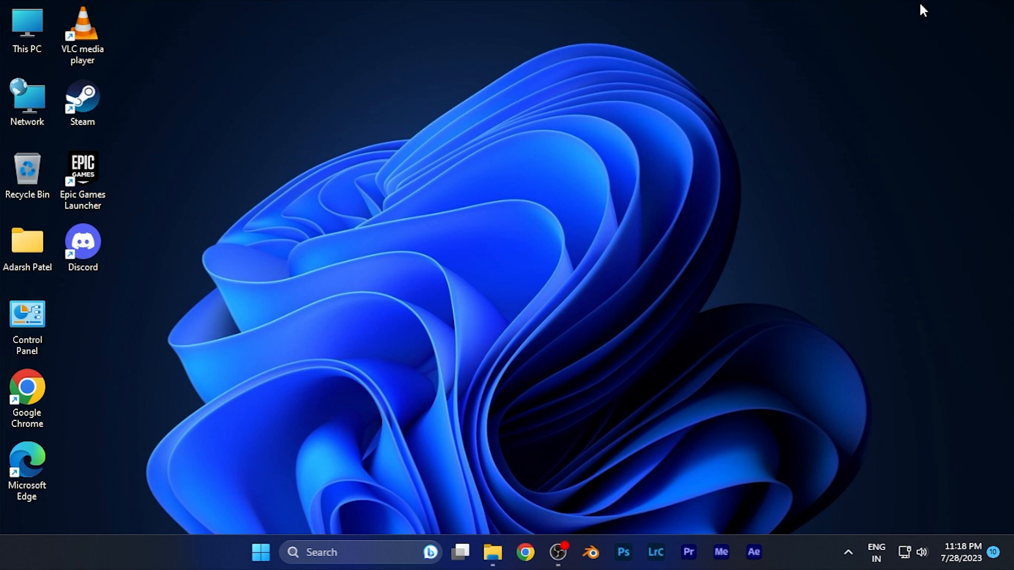
Launch the Epic Games Launcher from its desktop shortcut
{"action": "left_click", "coordinate": [82, 168]}
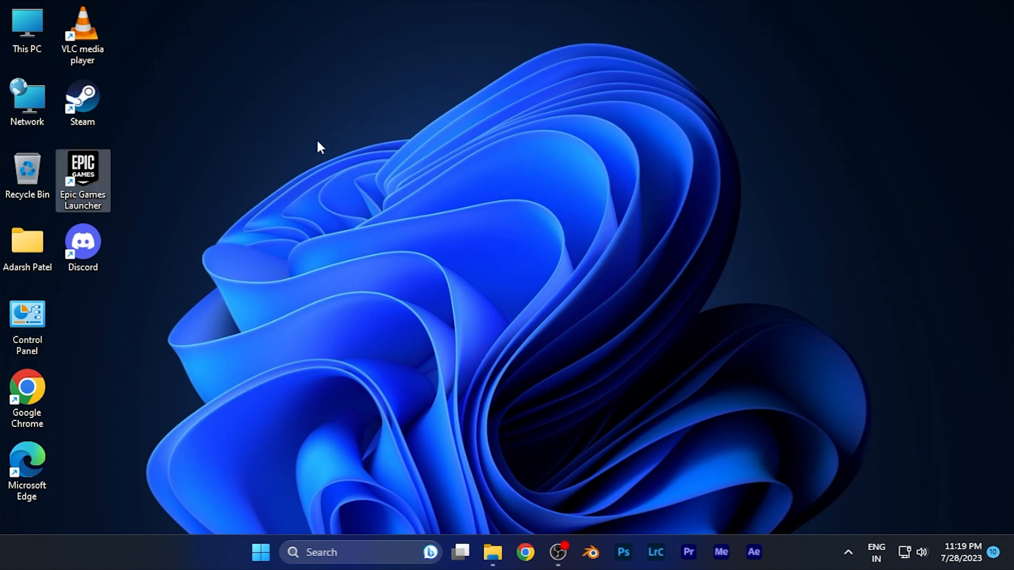
{"action": "mouse_move", "coordinate": [144, 246]}
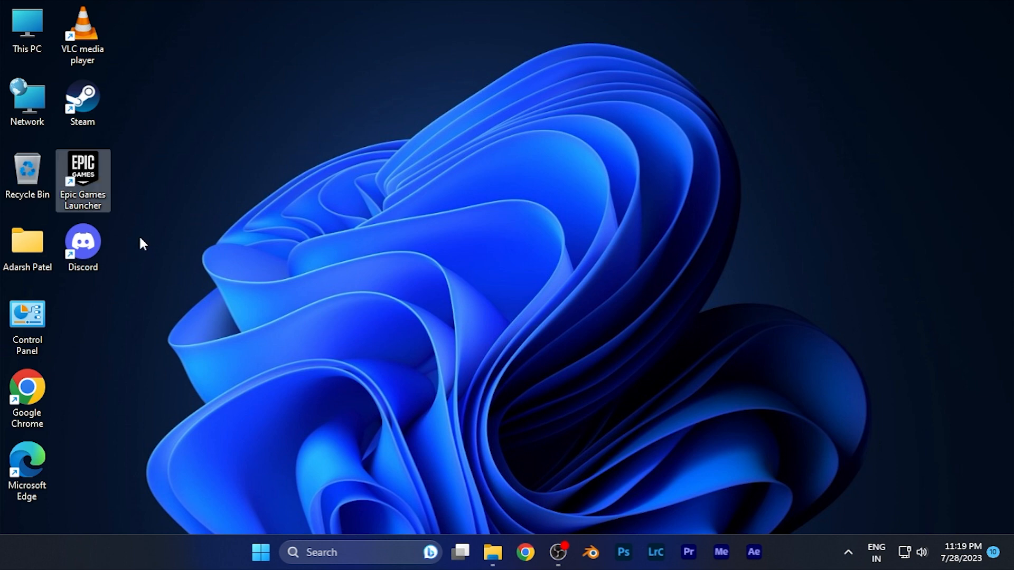
{"action": "mouse_move", "coordinate": [69, 142]}
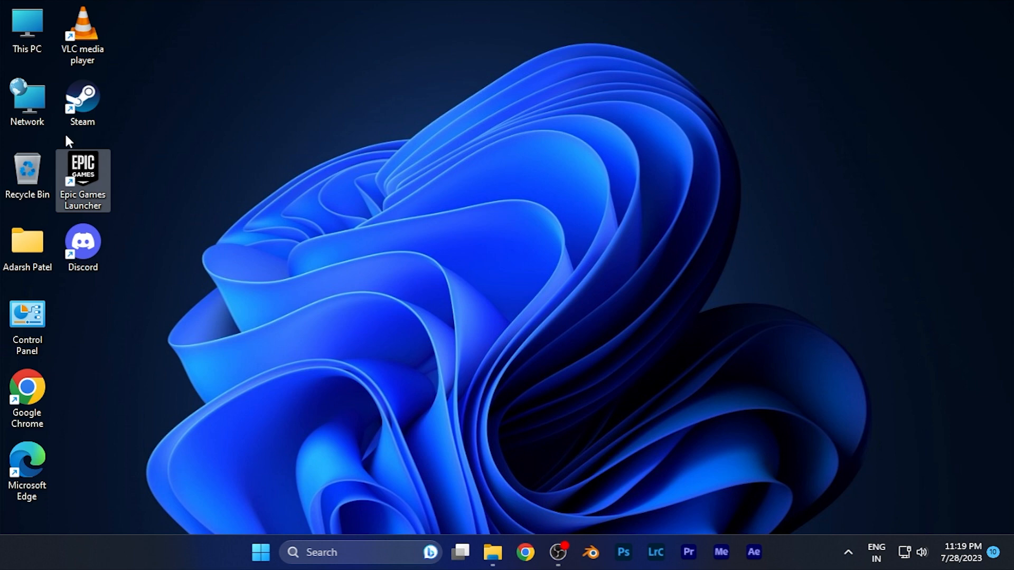
{"action": "double_click", "coordinate": [82, 172]}
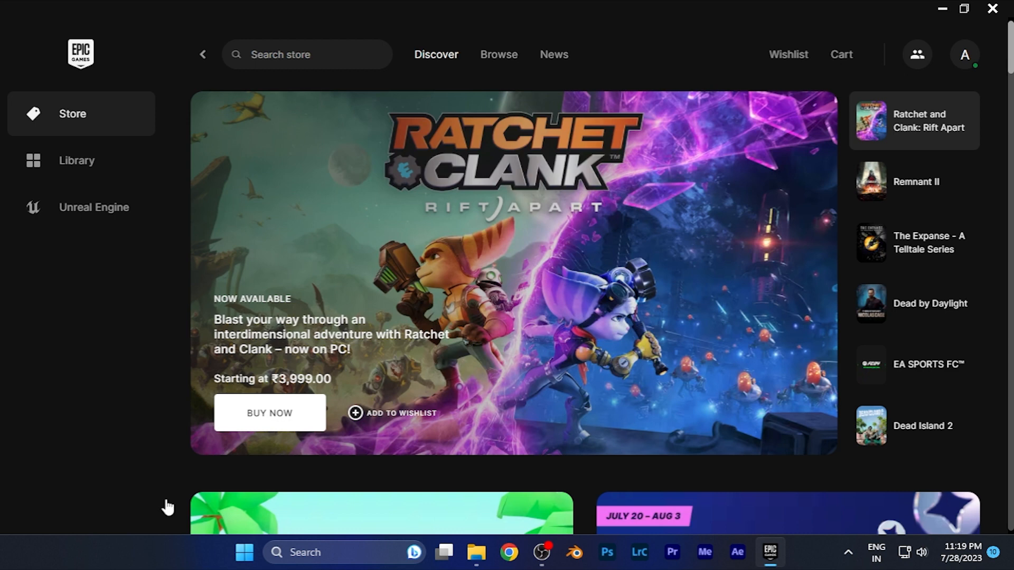
{"action": "mouse_move", "coordinate": [803, 482]}
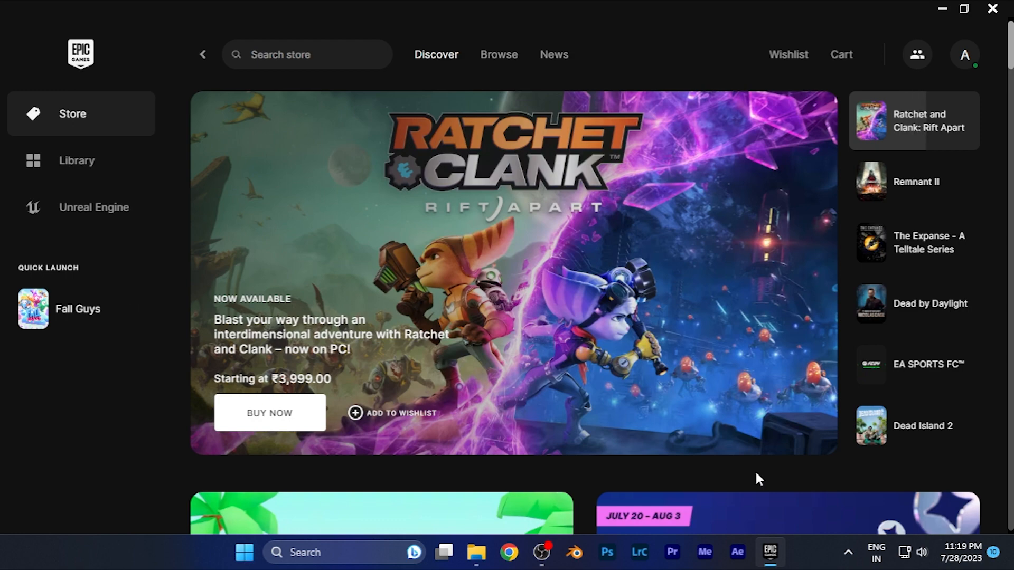
Scroll the Discover page down to the Summer Spotlight row with GTA V: Premium Edition
{"action": "scroll", "scroll_direction": "down", "scroll_amount": 3}
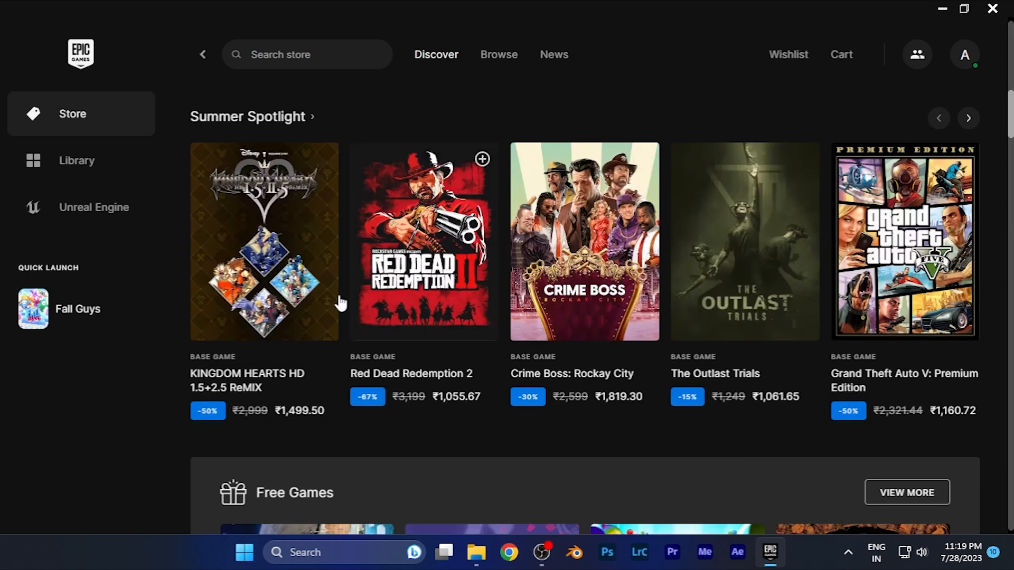
{"action": "mouse_move", "coordinate": [882, 325]}
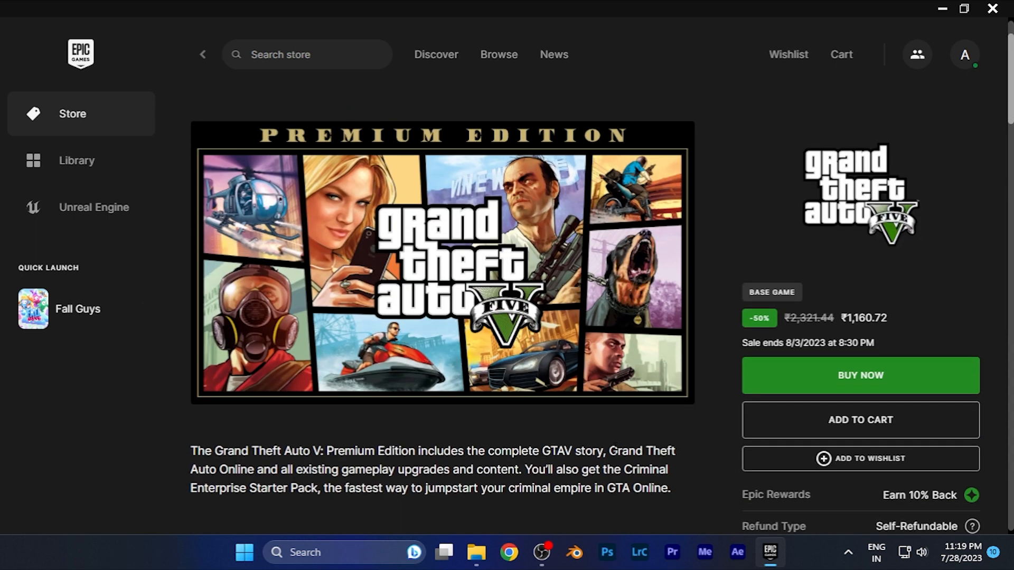
{"action": "mouse_move", "coordinate": [456, 363]}
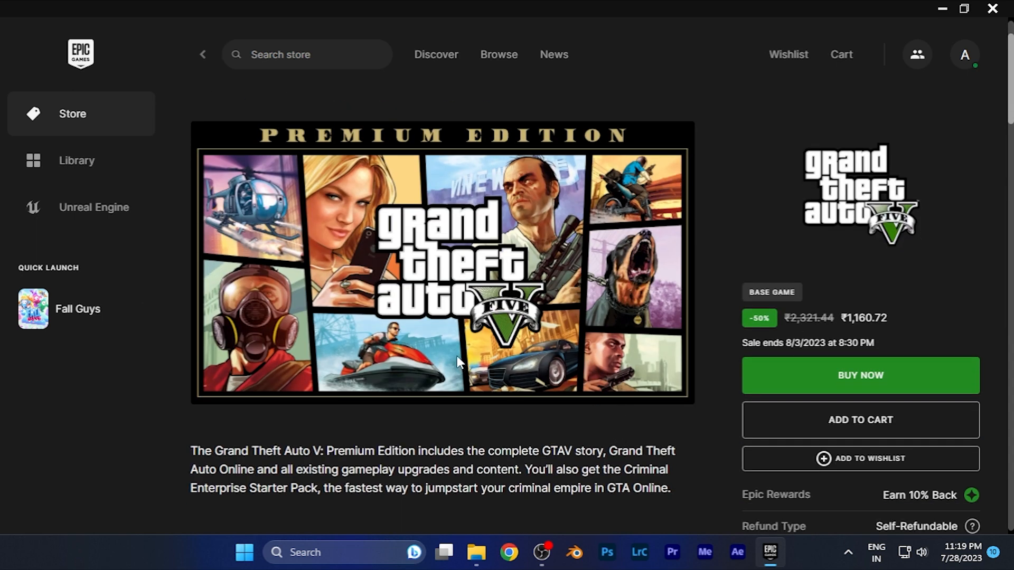
Read down the Grand Theft Auto V: Premium Edition page through its description and details
{"action": "scroll", "scroll_direction": "down", "scroll_amount": 3}
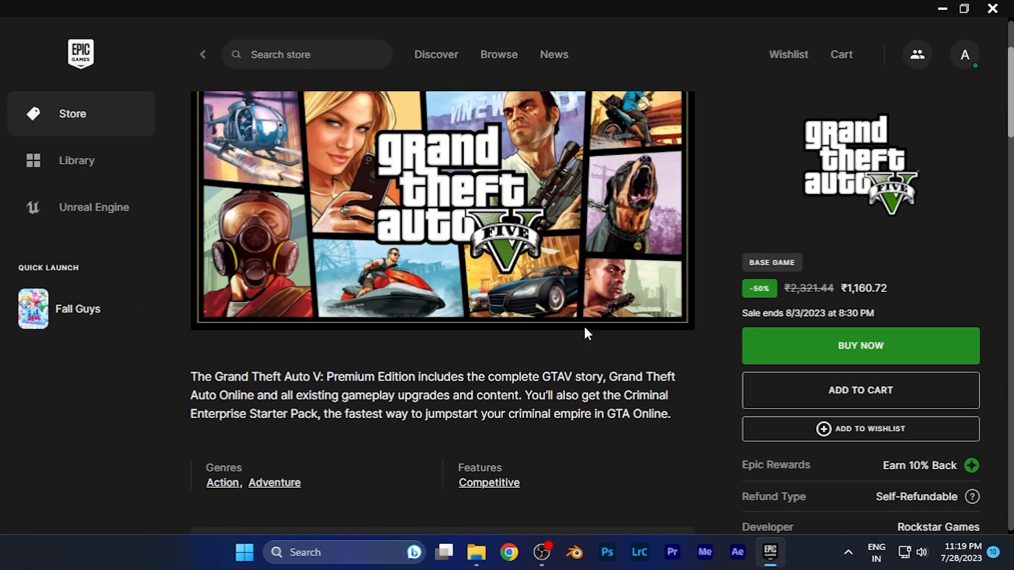
{"action": "scroll", "scroll_direction": "down", "scroll_amount": 3}
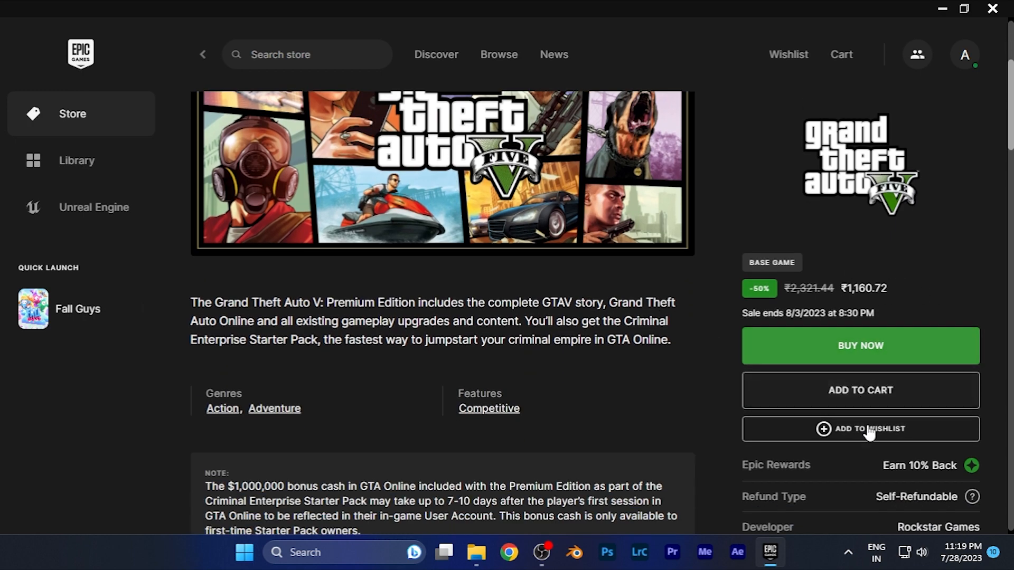
{"action": "scroll", "scroll_direction": "down", "scroll_amount": 3}
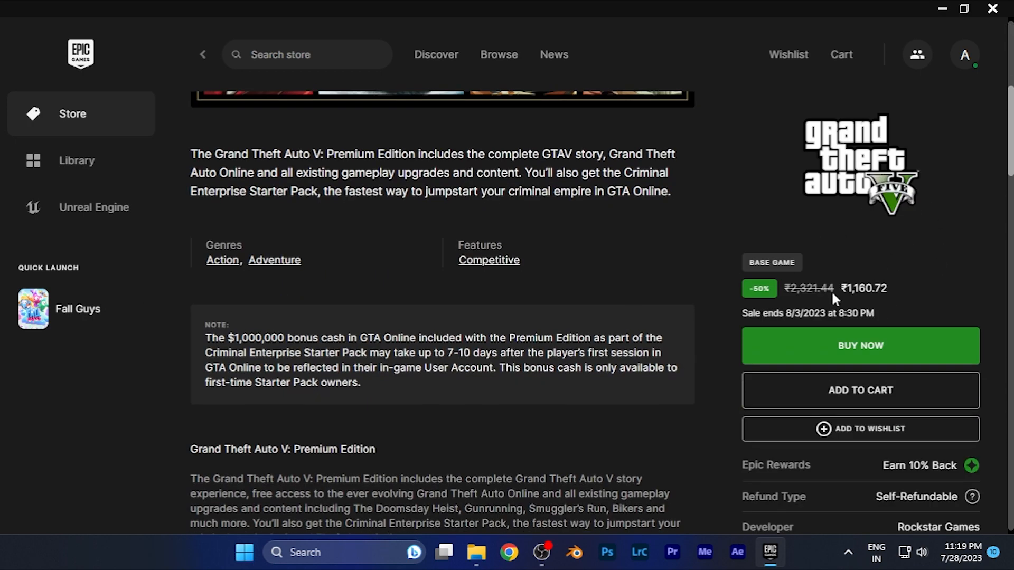
{"action": "mouse_move", "coordinate": [862, 396]}
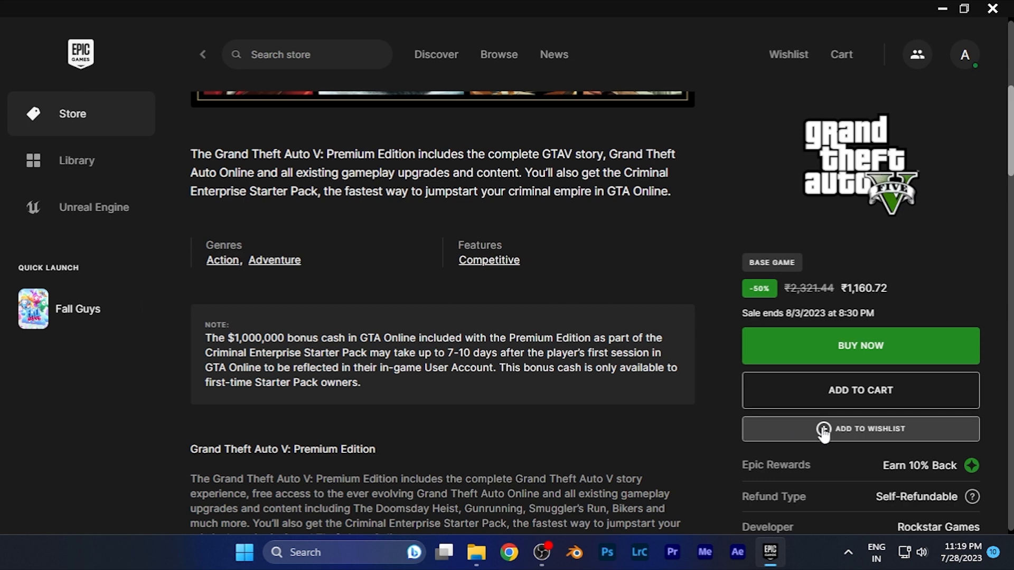
Add Grand Theft Auto V: Premium Edition to the wishlist so the button shows In Wishlist
{"action": "left_click", "coordinate": [861, 429]}
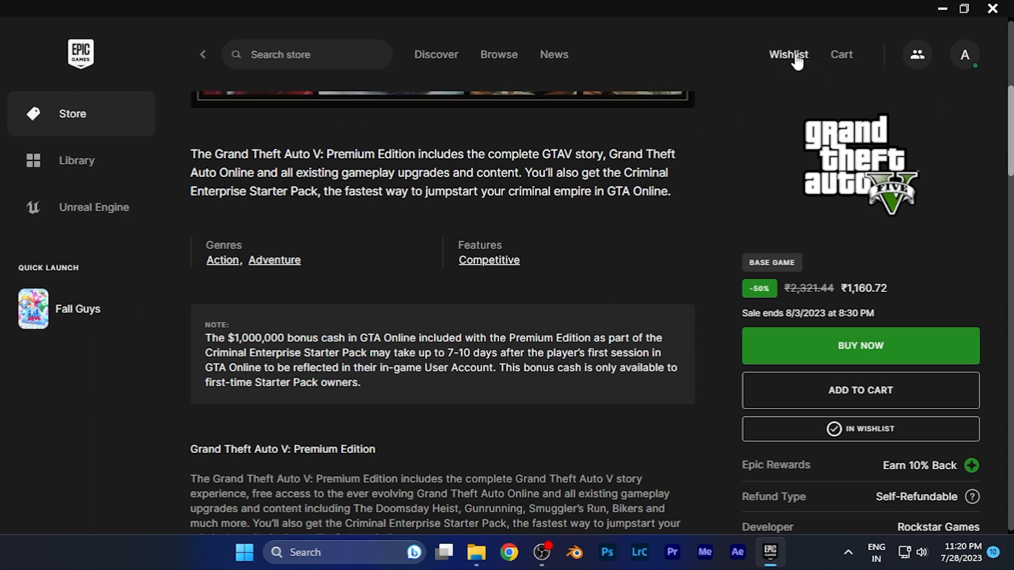
{"action": "mouse_move", "coordinate": [812, 76]}
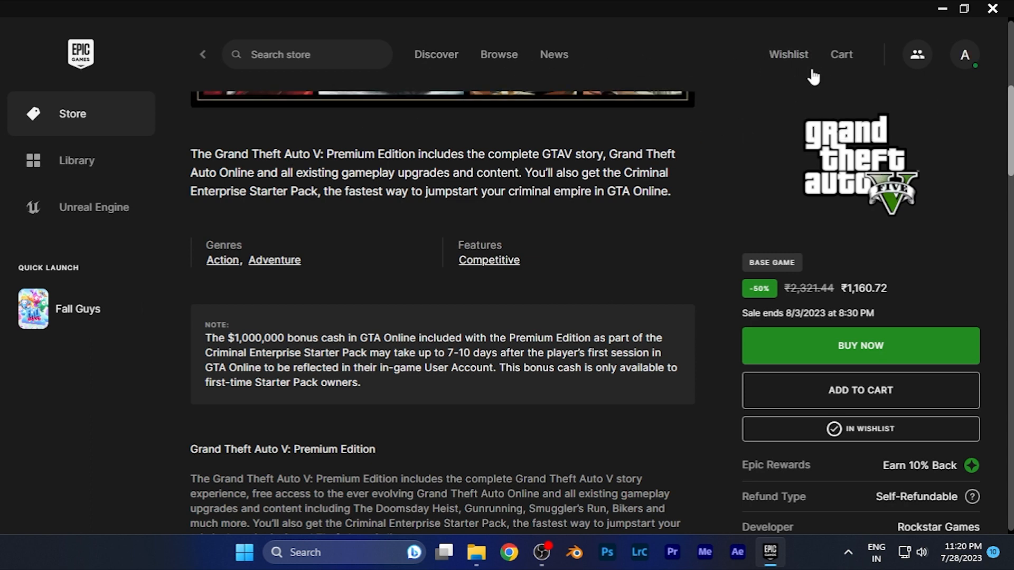
{"action": "mouse_move", "coordinate": [790, 67]}
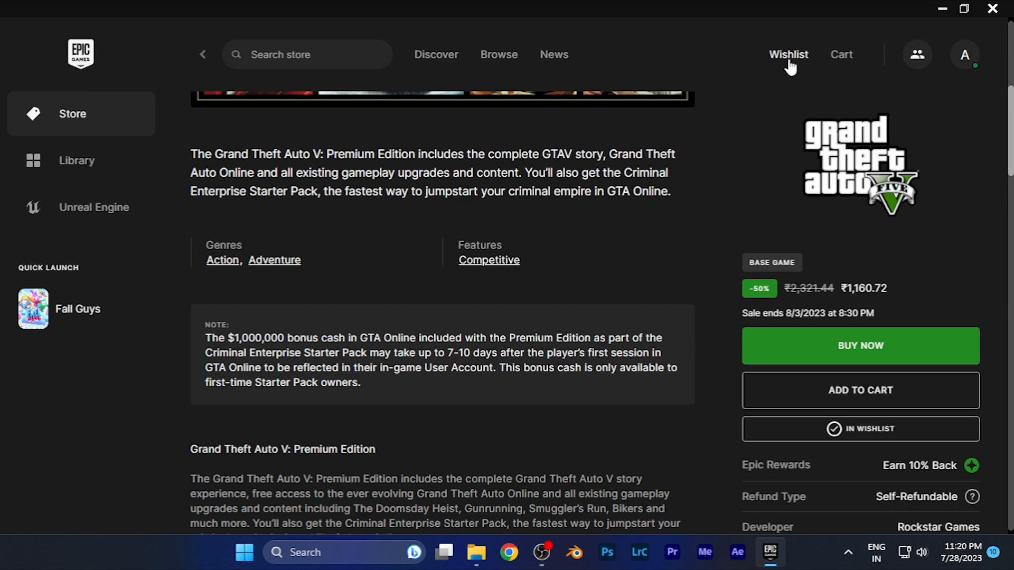
View the Wishlist showing GTA V: Premium Edition beside Rocket League, then close the launcher
{"action": "left_click", "coordinate": [788, 55]}
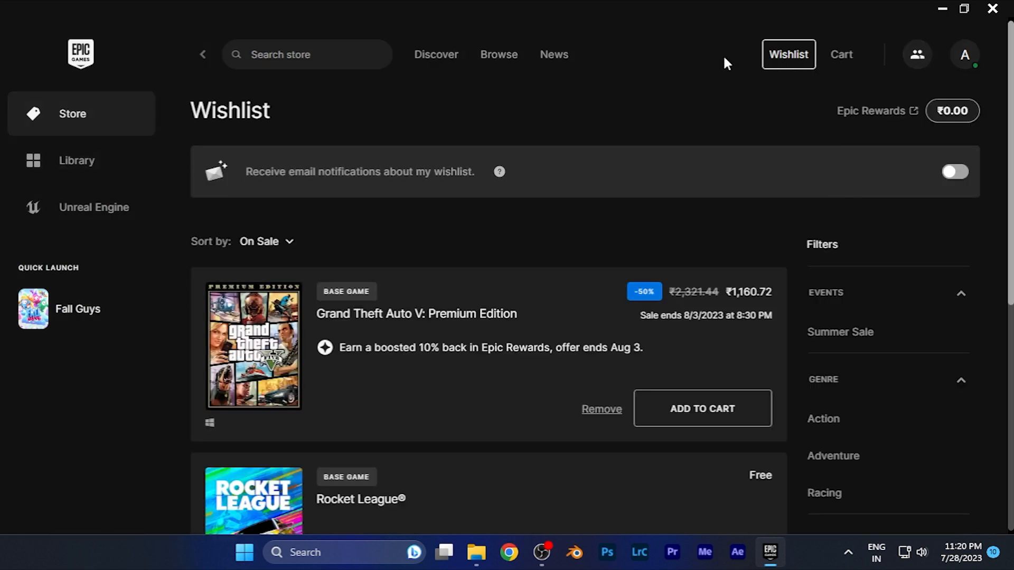
{"action": "scroll", "scroll_direction": "down", "scroll_amount": 3}
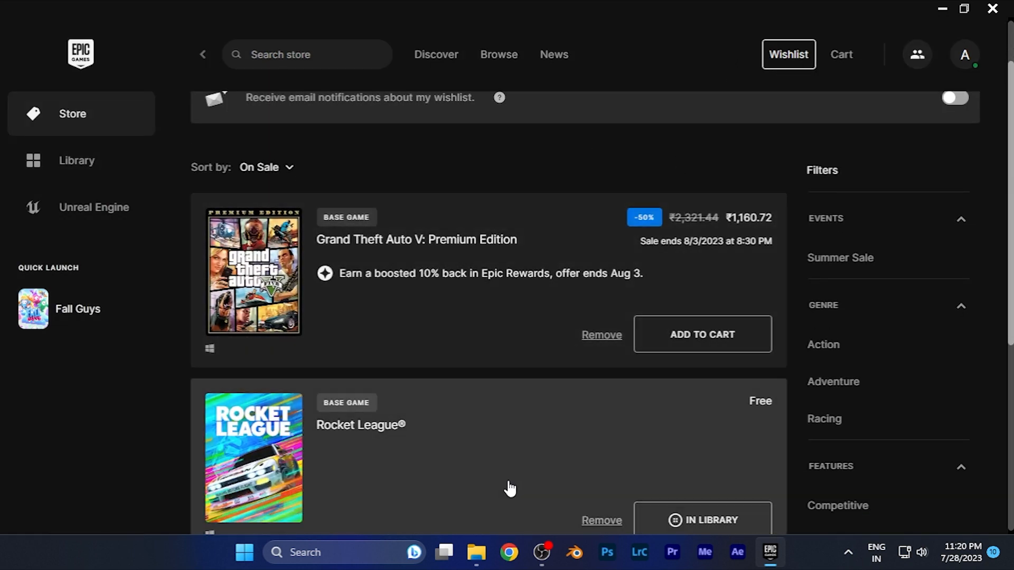
{"action": "scroll", "scroll_direction": "down", "scroll_amount": 3}
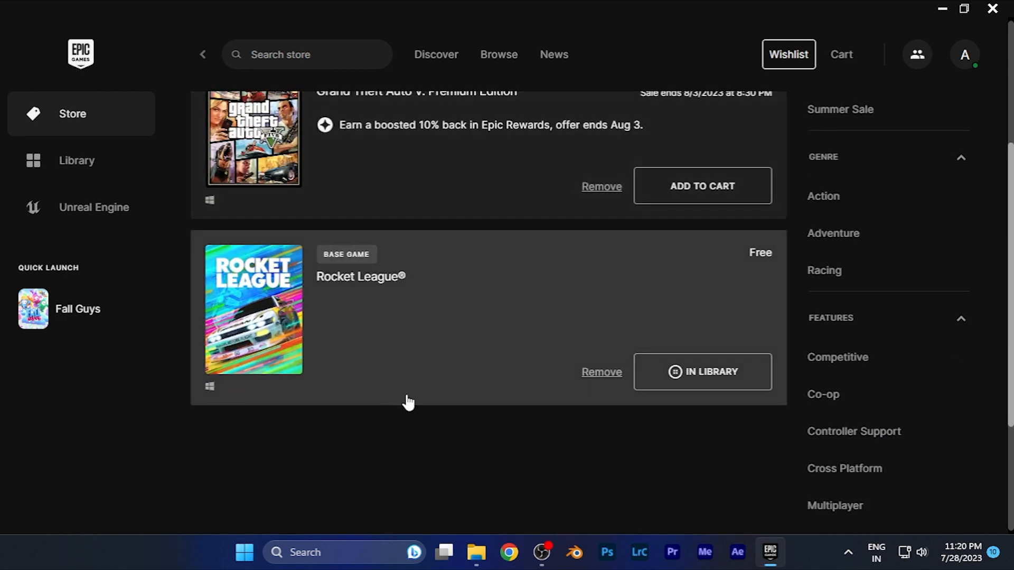
{"action": "mouse_move", "coordinate": [526, 371]}
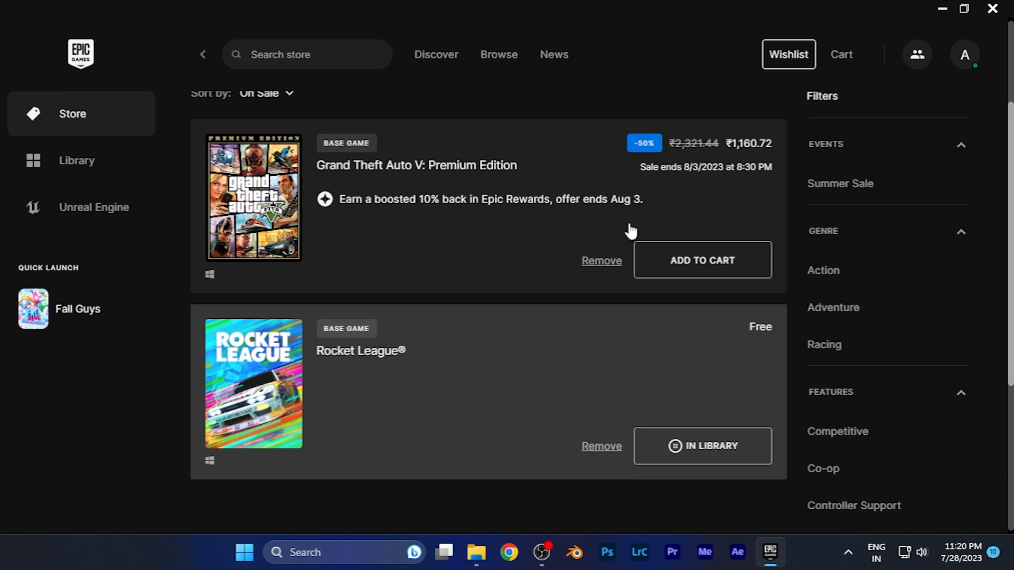
{"action": "mouse_move", "coordinate": [990, 9]}
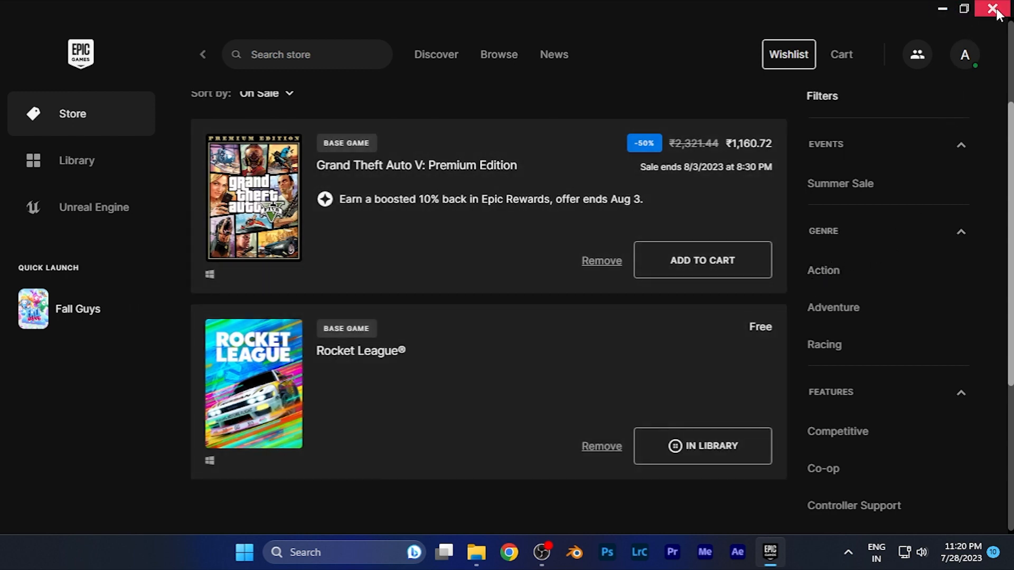
{"action": "left_click", "coordinate": [991, 8]}
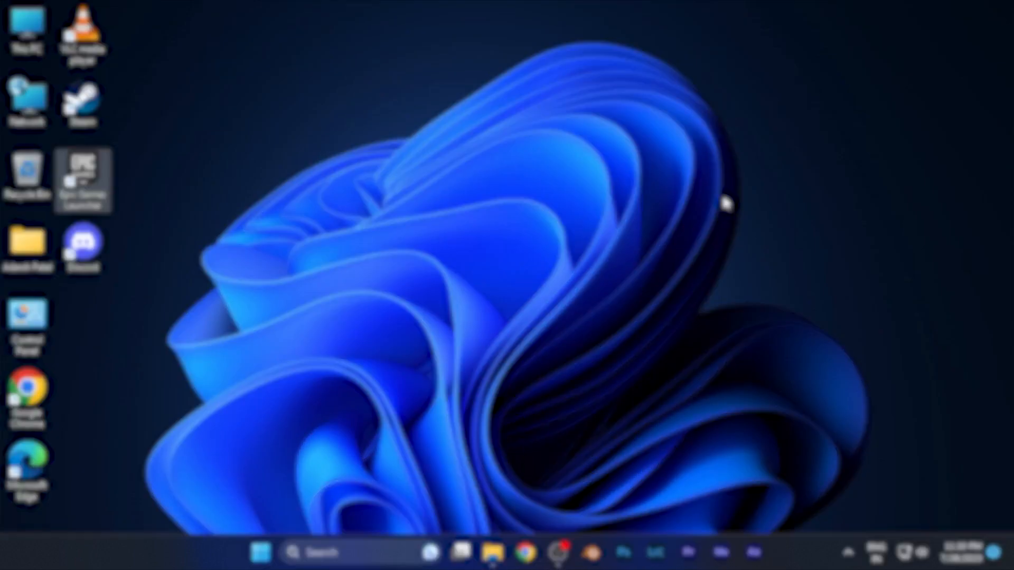